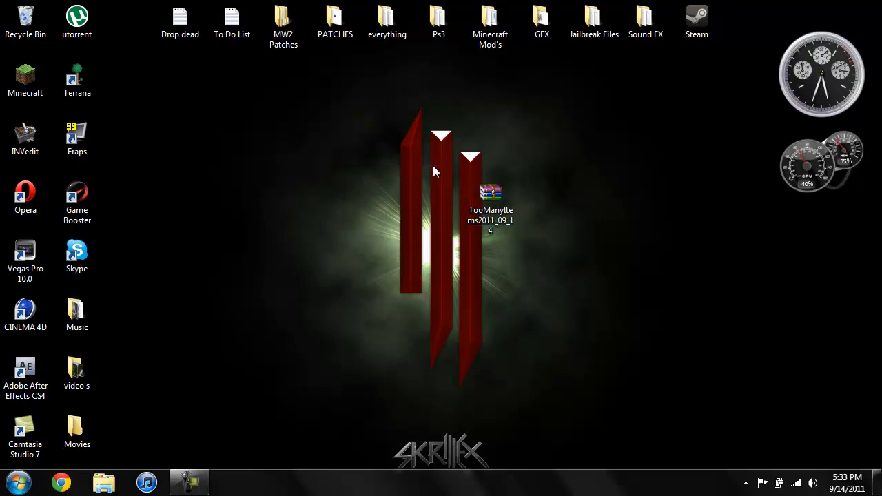
{"action": "mouse_move", "coordinate": [271, 120]}
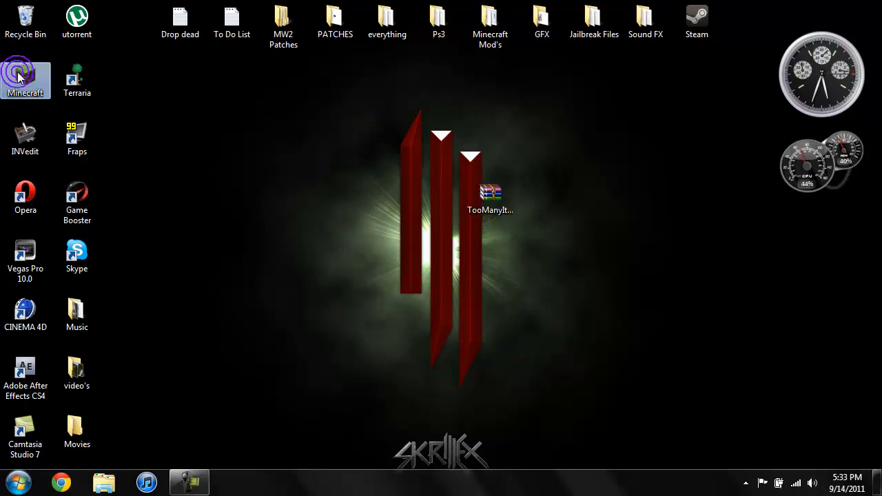
Launch Minecraft from the desktop shortcut and log in at the launcher
{"action": "double_click", "coordinate": [25, 74]}
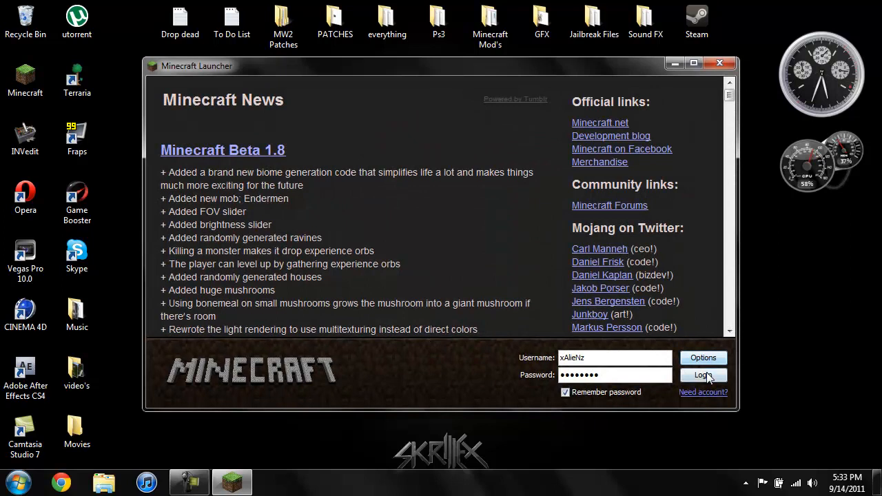
{"action": "left_click", "coordinate": [702, 375]}
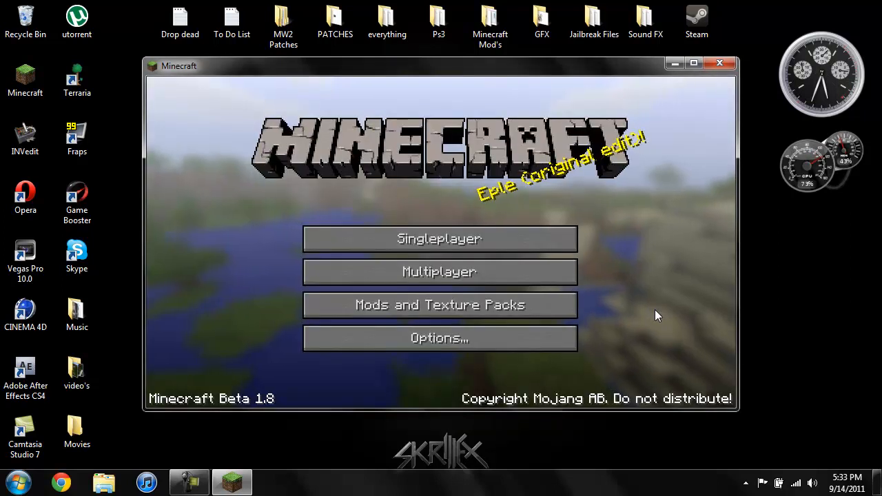
{"action": "mouse_move", "coordinate": [226, 385]}
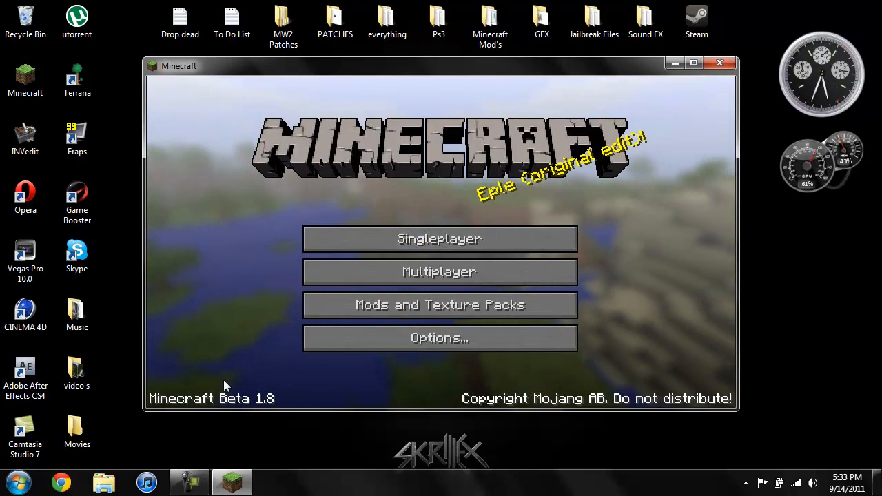
Open Singleplayer and play the 'Minecraft Mineshaft' world
{"action": "left_click", "coordinate": [439, 238]}
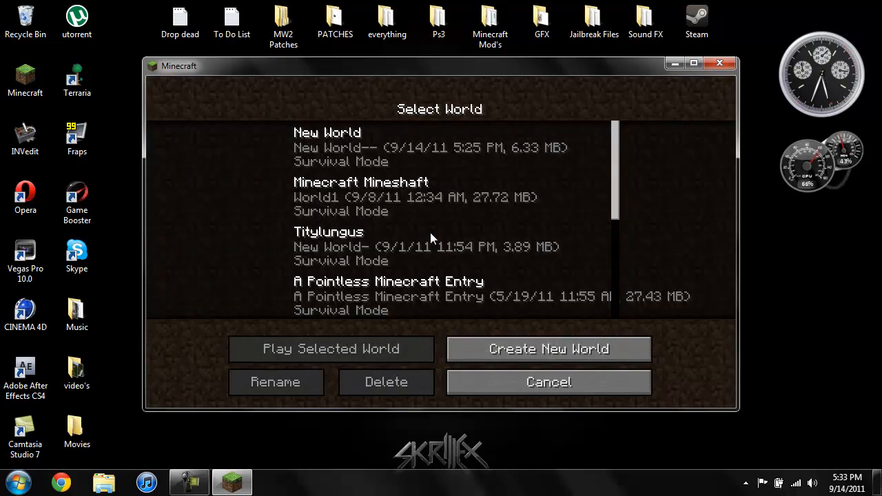
{"action": "left_click", "coordinate": [361, 197]}
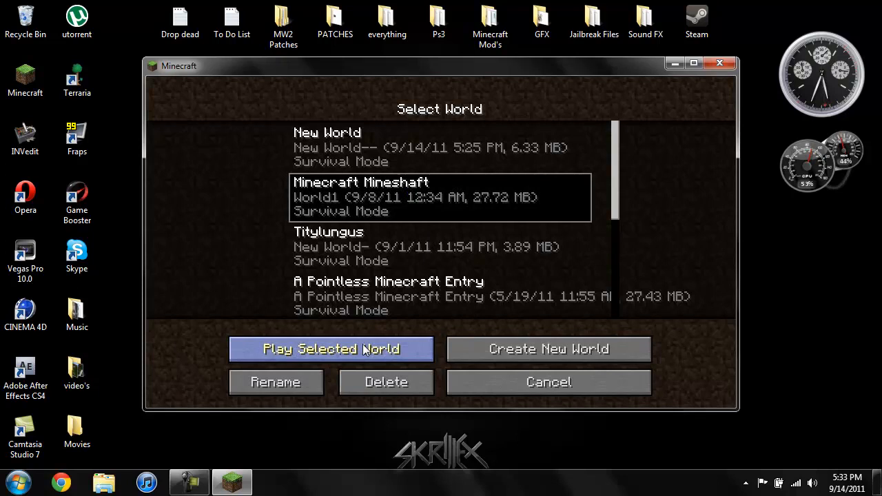
{"action": "left_click", "coordinate": [336, 349]}
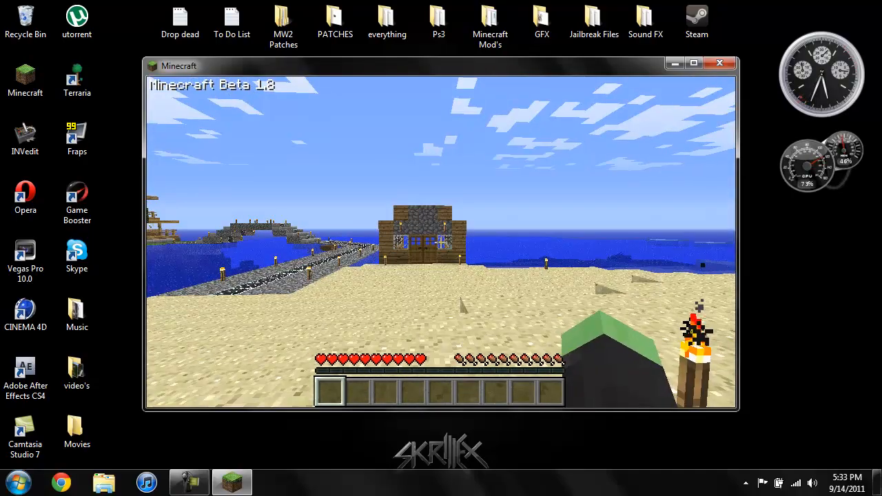
{"action": "mouse_move", "coordinate": [441, 242]}
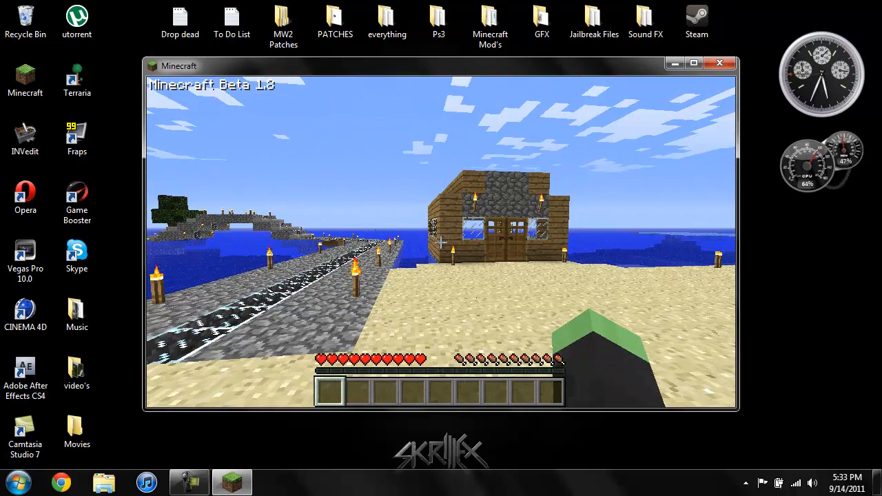
Open the inventory and page through the TooManyItems list back to the first page
{"action": "key", "text": "e"}
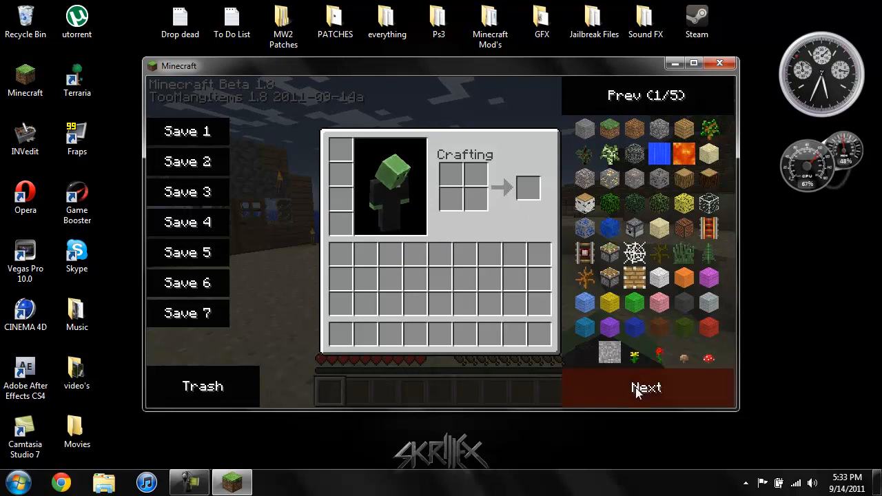
{"action": "left_click", "coordinate": [644, 387]}
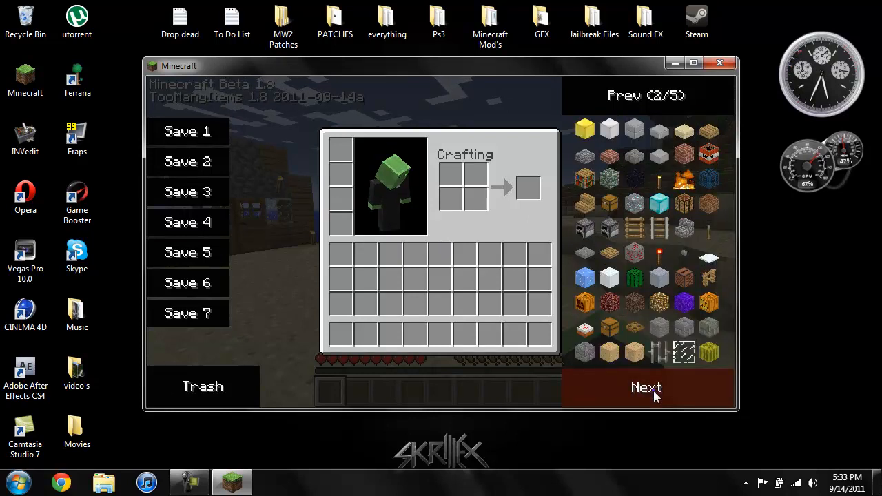
{"action": "left_click", "coordinate": [645, 388]}
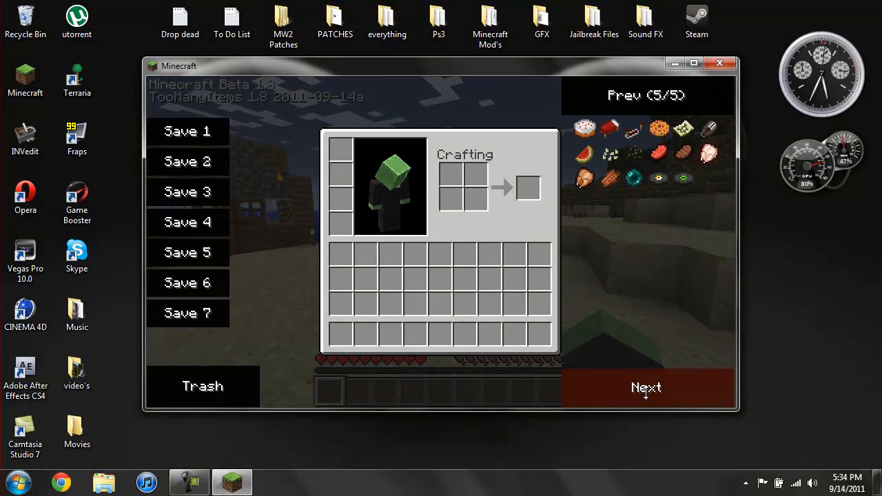
{"action": "left_click", "coordinate": [646, 387]}
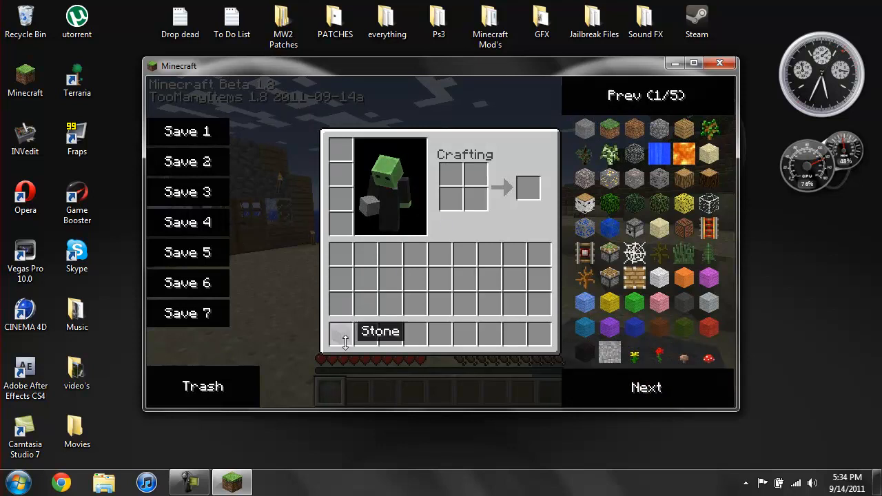
{"action": "mouse_move", "coordinate": [346, 337]}
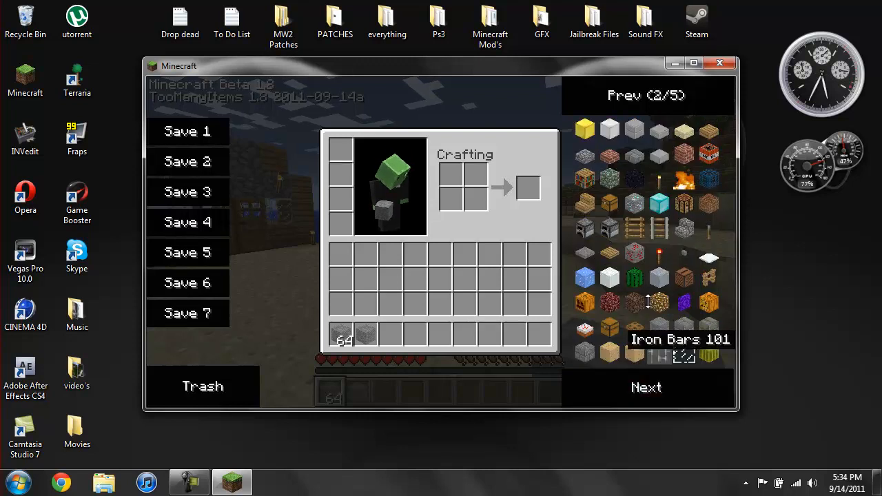
Add full 64-stacks of blocks to the hotbar from the TMI list, then close Minecraft
{"action": "left_click", "coordinate": [658, 202]}
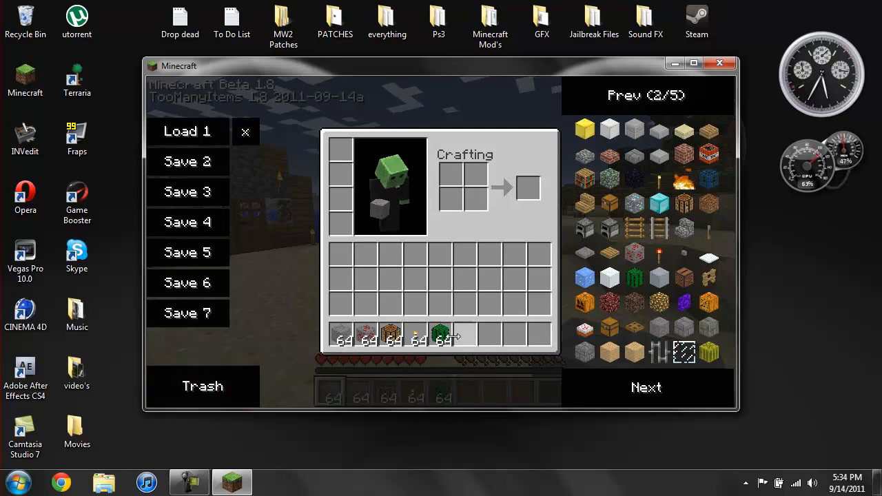
{"action": "left_click_drag", "start_coordinate": [441, 334], "coordinate": [245, 380]}
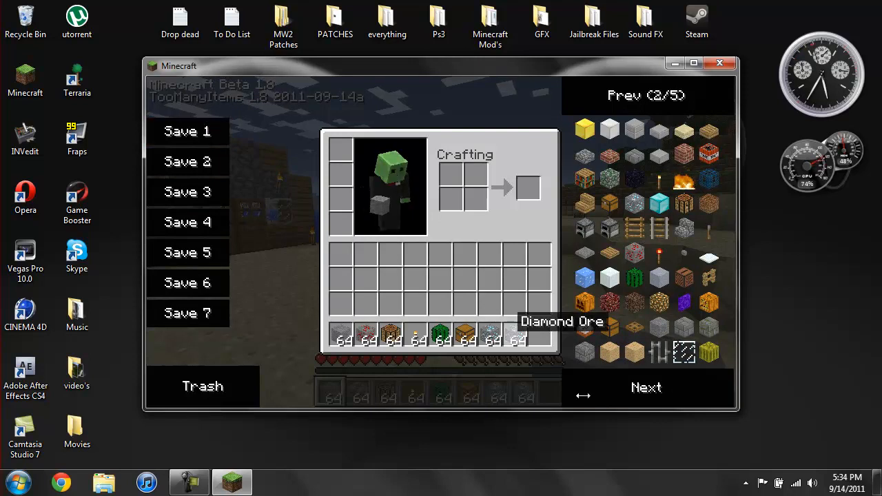
{"action": "left_click", "coordinate": [645, 387]}
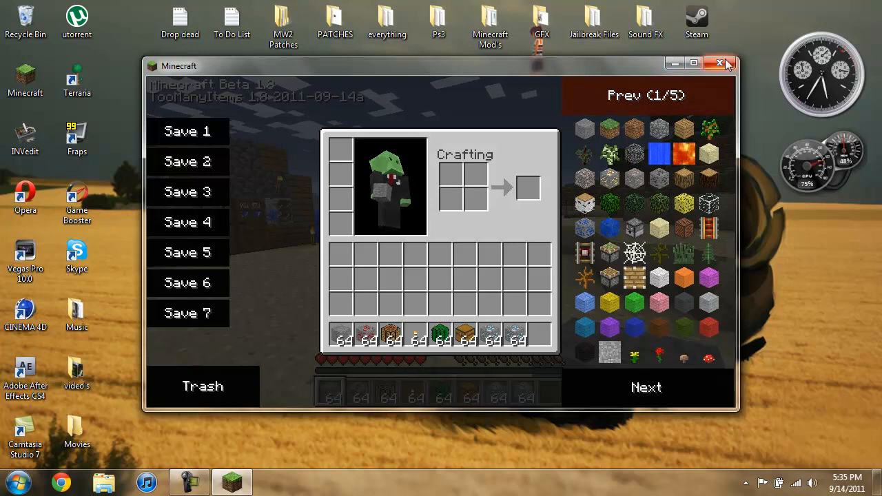
{"action": "left_click", "coordinate": [721, 64]}
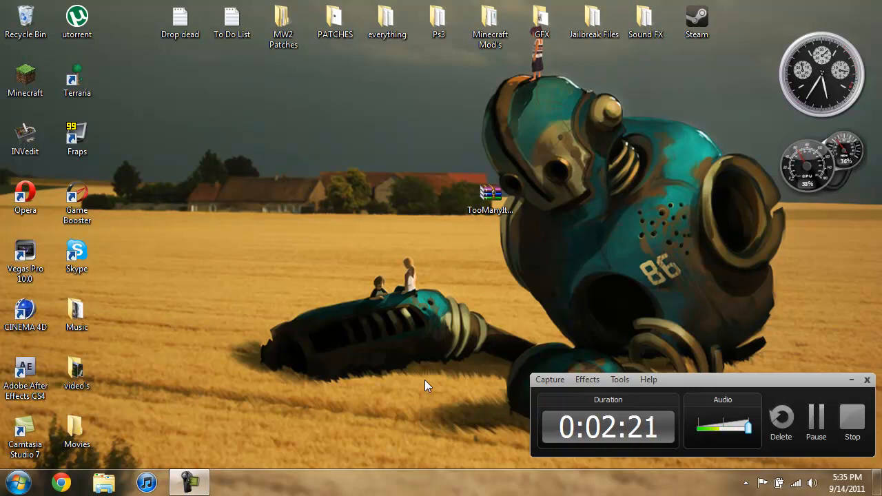
{"action": "mouse_move", "coordinate": [635, 327]}
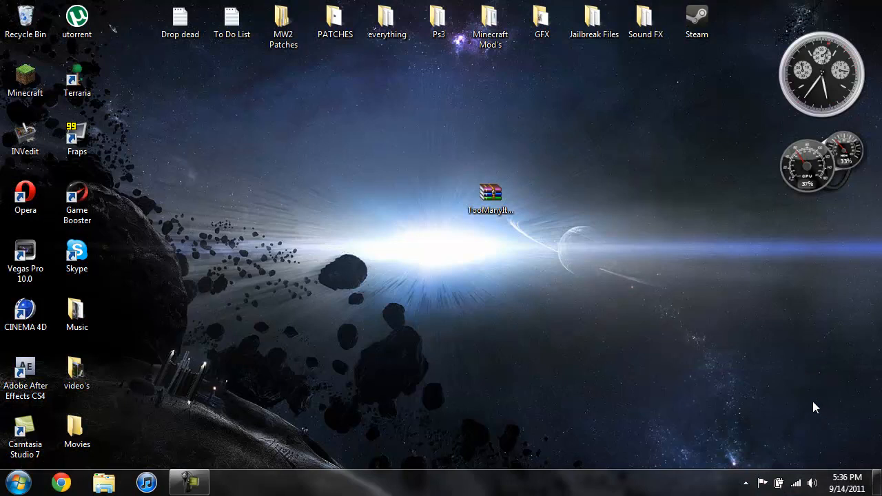
{"action": "mouse_move", "coordinate": [624, 175]}
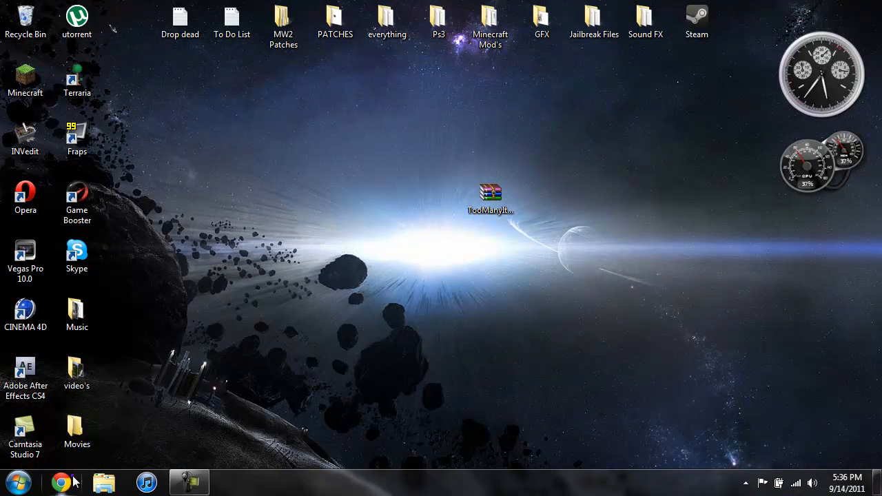
Open Chrome from the taskbar
{"action": "left_click", "coordinate": [62, 480]}
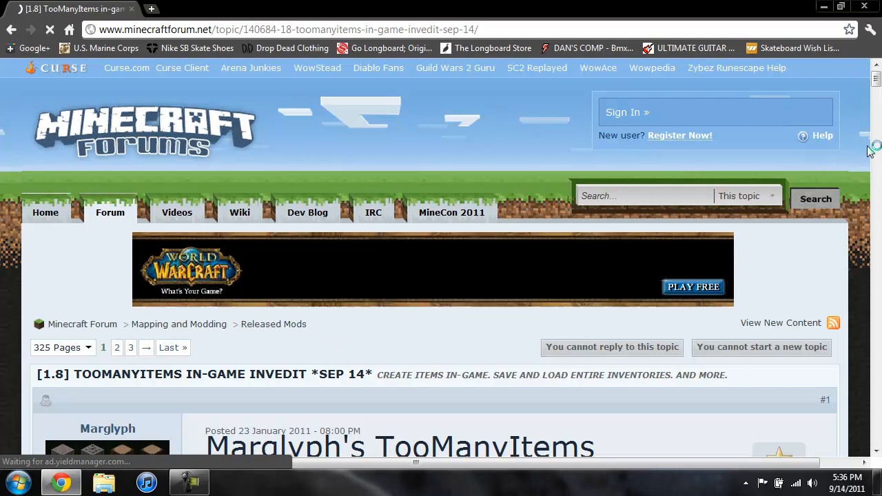
Scroll to the TooManyItems downloads list and download the '1.8 no ad' version
{"action": "scroll", "scroll_direction": "down", "scroll_amount": 3}
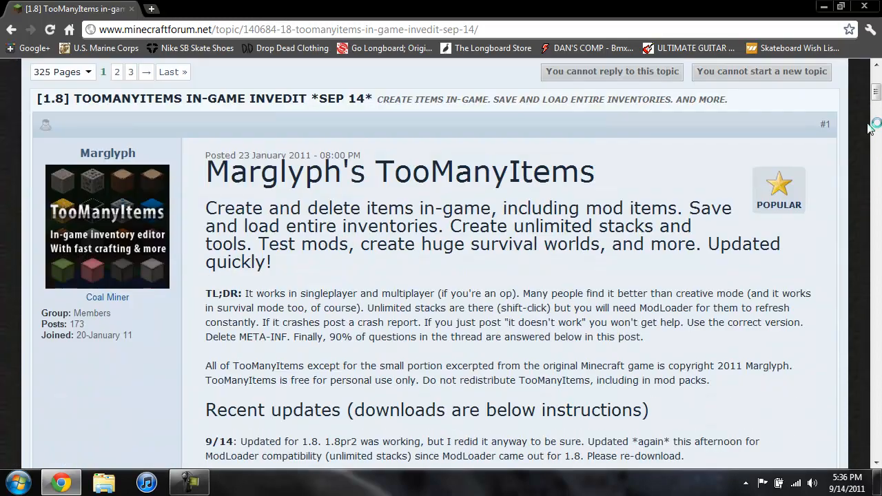
{"action": "scroll", "scroll_direction": "down", "scroll_amount": 3}
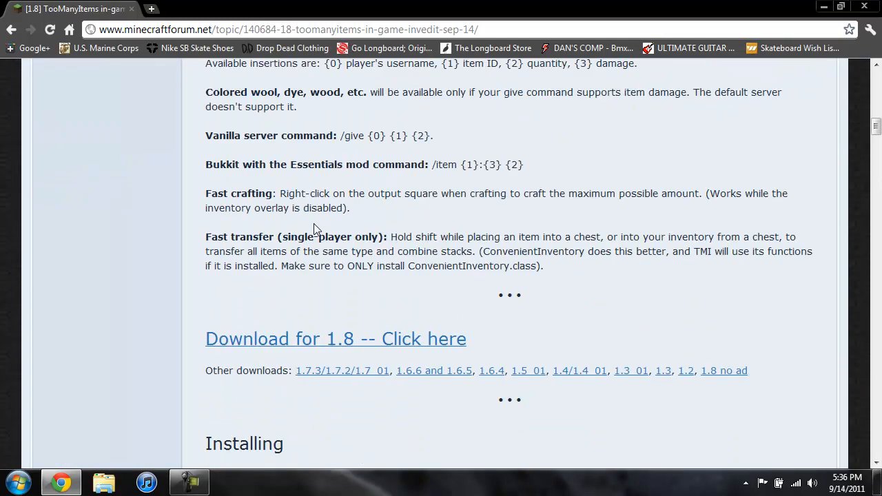
{"action": "scroll", "scroll_direction": "up", "scroll_amount": 3}
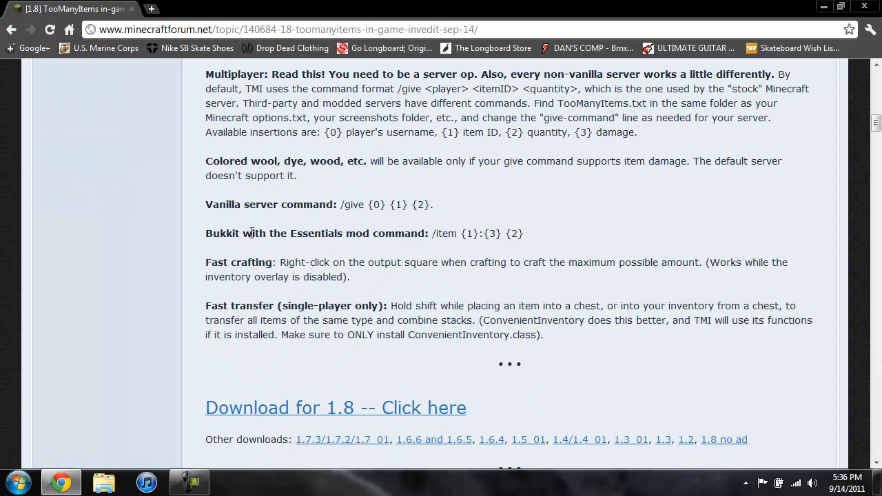
{"action": "mouse_move", "coordinate": [454, 220]}
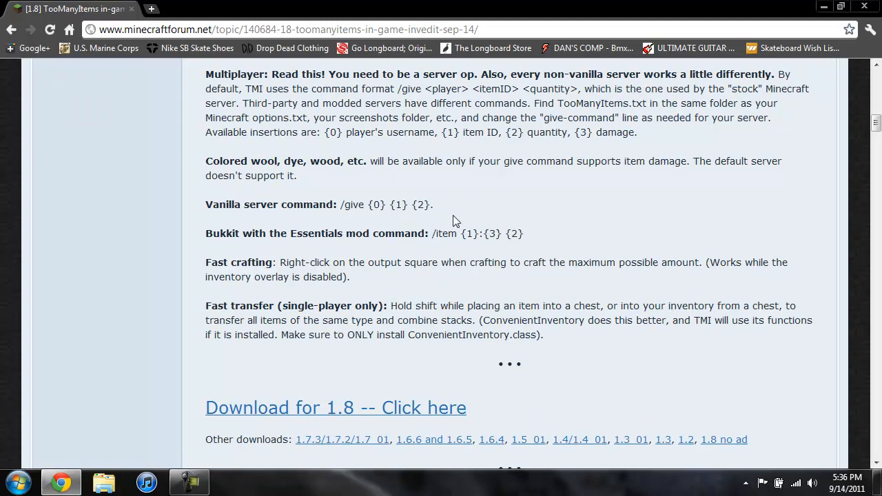
{"action": "scroll", "scroll_direction": "down", "scroll_amount": 3}
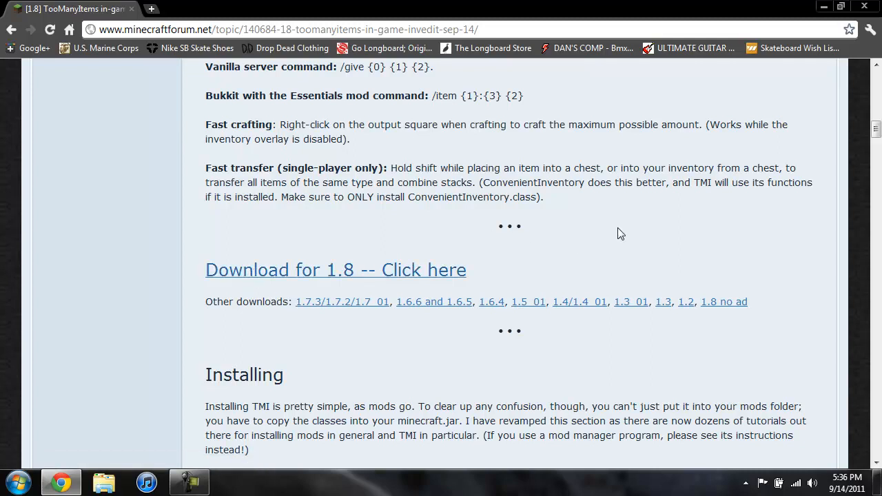
{"action": "mouse_move", "coordinate": [702, 256]}
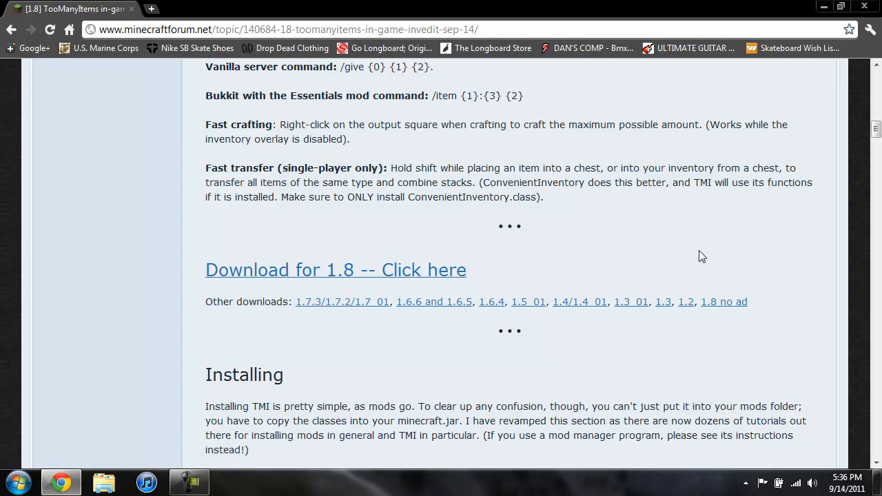
{"action": "mouse_move", "coordinate": [730, 310]}
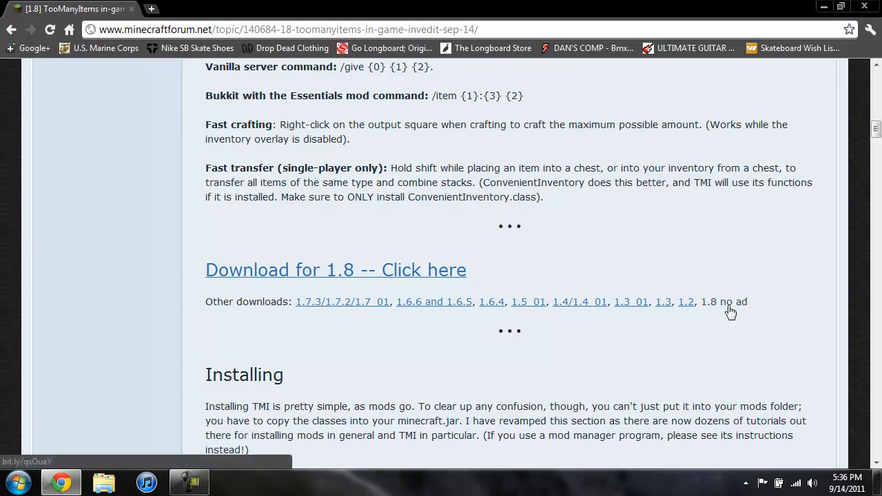
{"action": "left_click", "coordinate": [723, 301]}
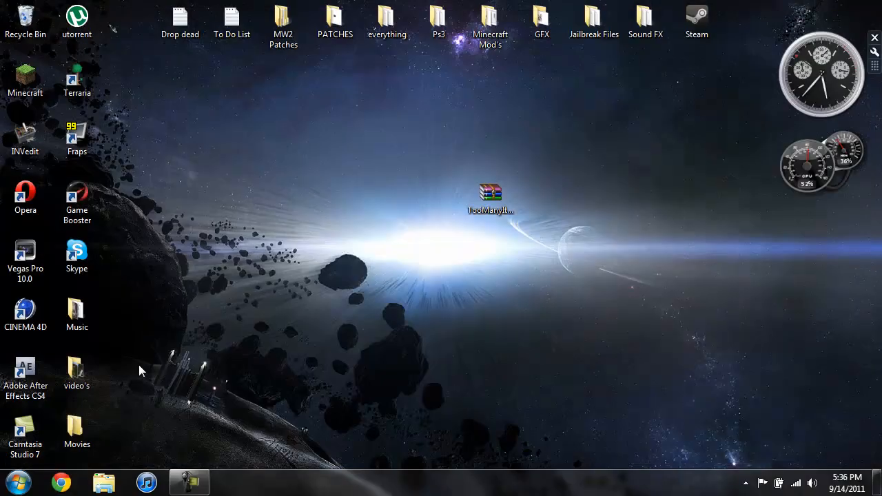
Browse via %appdata% to Roaming\.minecraft\bin and show minecraft.jar's Open with options
{"action": "left_click", "coordinate": [14, 476]}
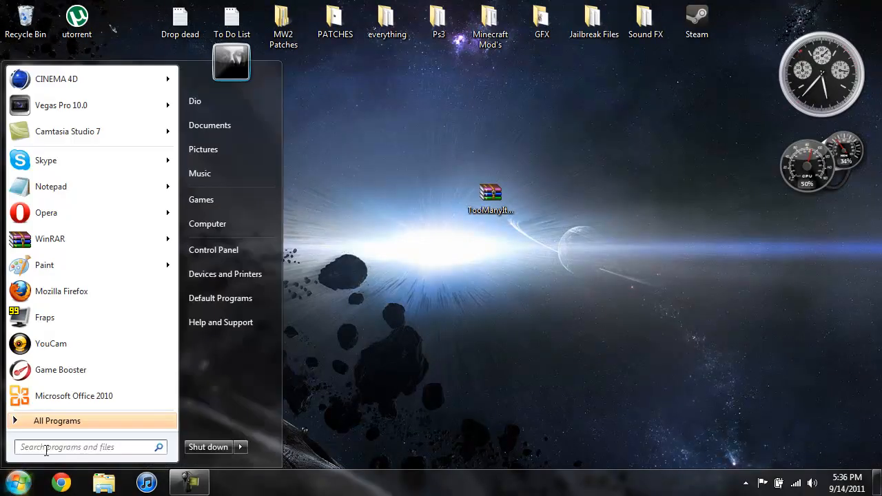
{"action": "left_click", "coordinate": [82, 447]}
{"action": "type", "text": "%appdata%"}
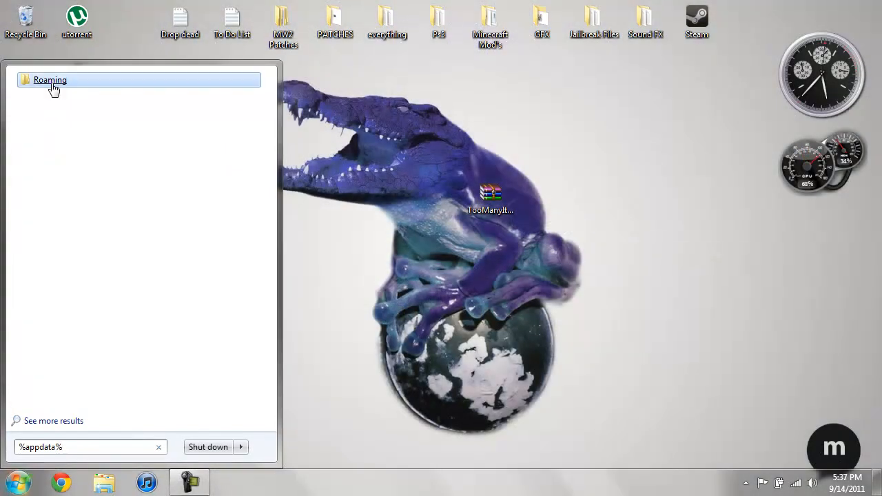
{"action": "left_click", "coordinate": [50, 79]}
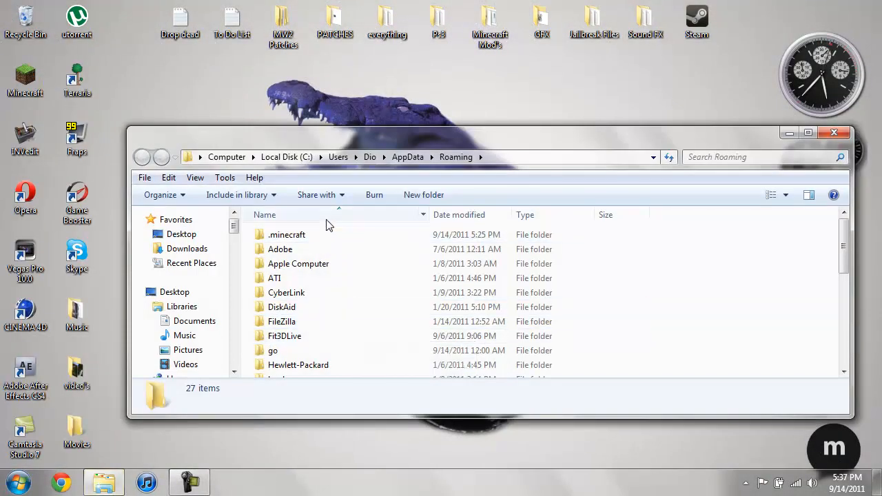
{"action": "double_click", "coordinate": [287, 234]}
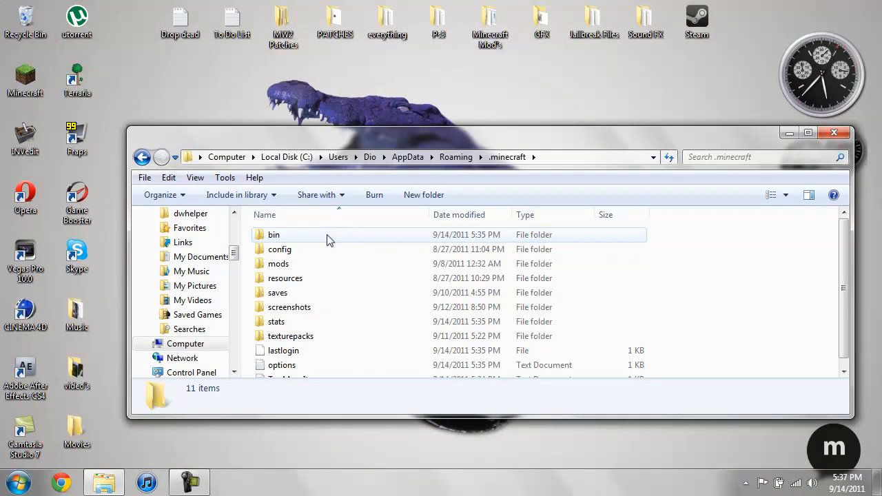
{"action": "double_click", "coordinate": [274, 234]}
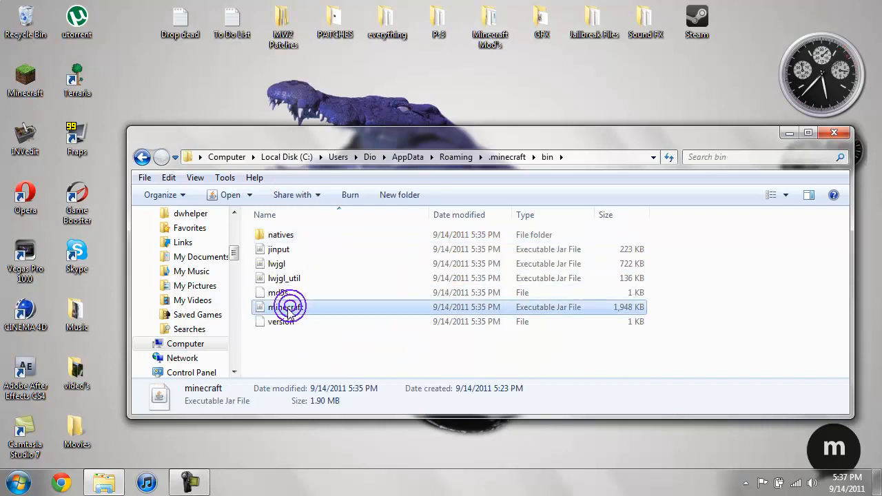
{"action": "right_click", "coordinate": [289, 307]}
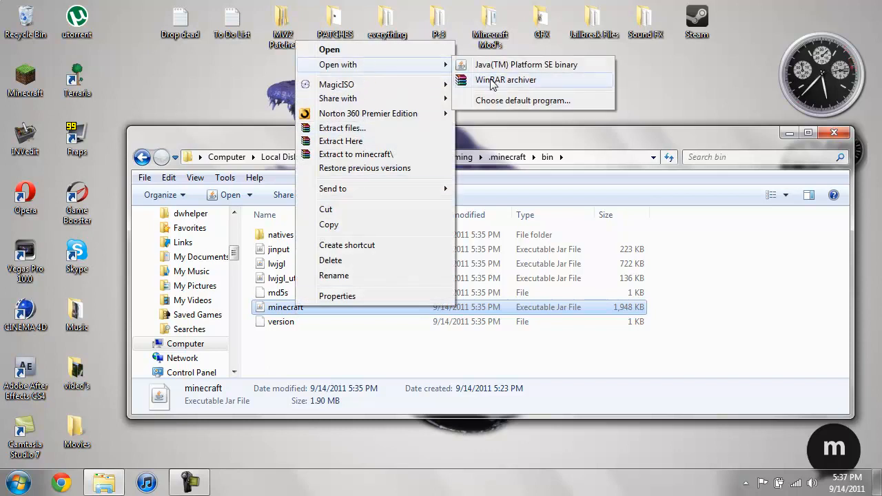
Open minecraft.jar in WinRAR and add the 15 TooManyItems class files to it
{"action": "left_click", "coordinate": [510, 80]}
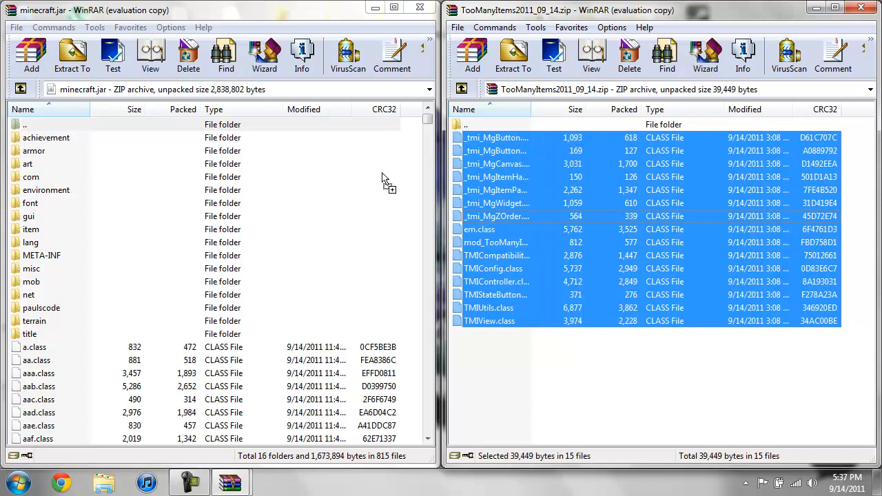
{"action": "left_click", "coordinate": [29, 57]}
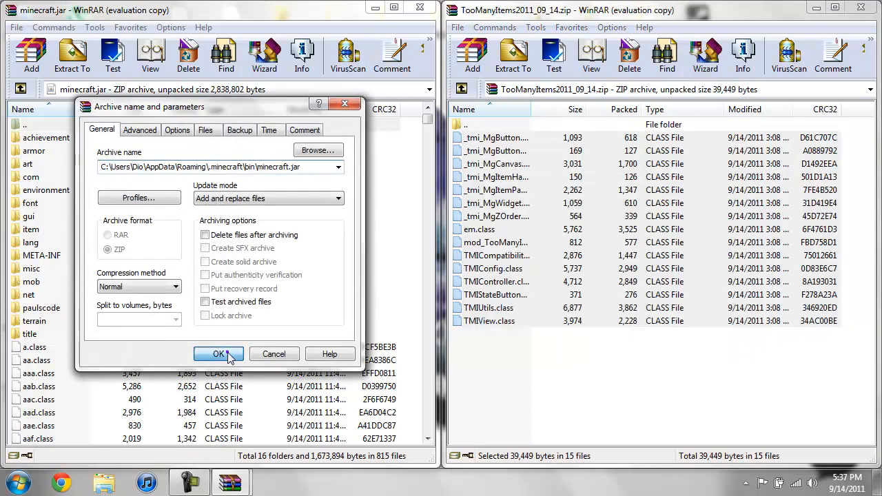
{"action": "left_click", "coordinate": [218, 353]}
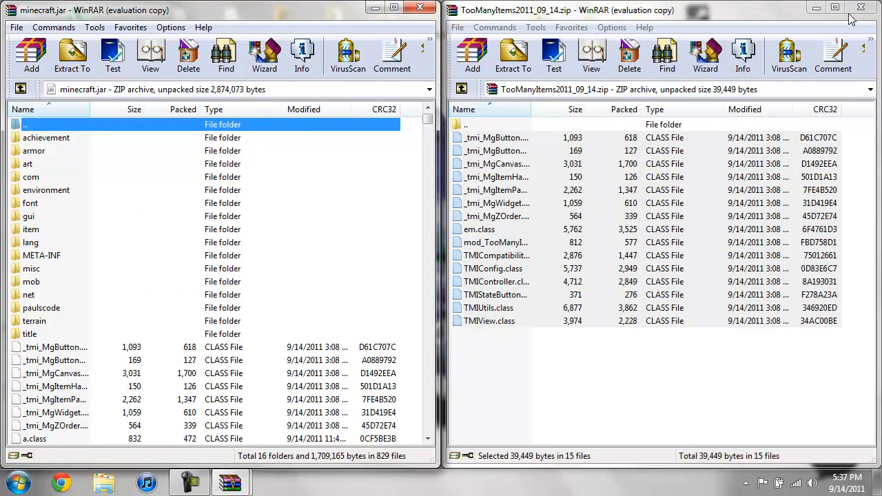
Close the TooManyItems zip, delete META-INF from minecraft.jar, and close WinRAR
{"action": "left_click", "coordinate": [859, 9]}
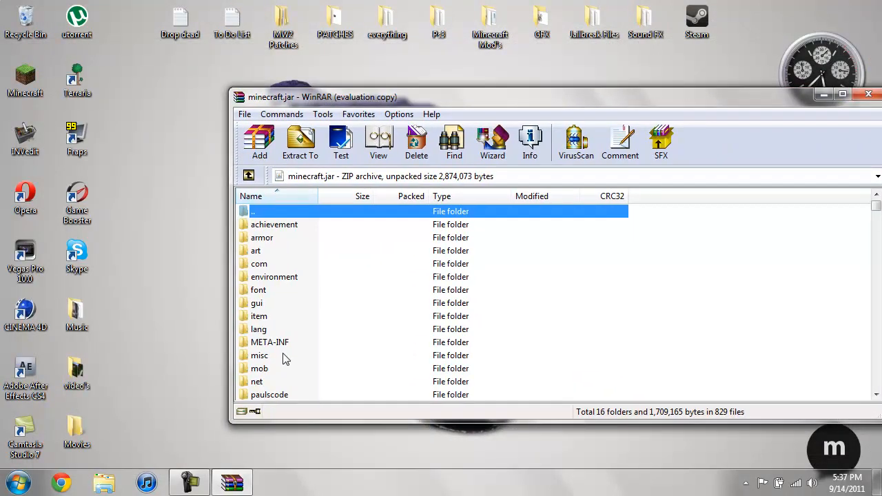
{"action": "mouse_move", "coordinate": [271, 346]}
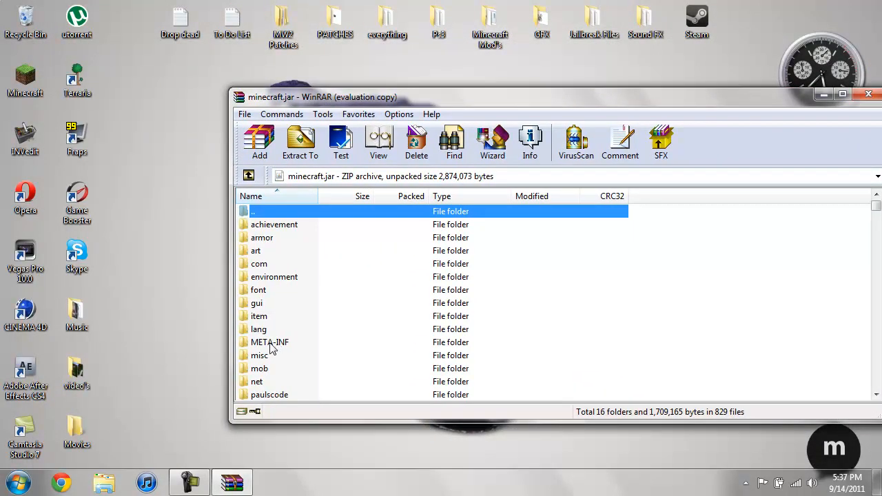
{"action": "left_click", "coordinate": [267, 342]}
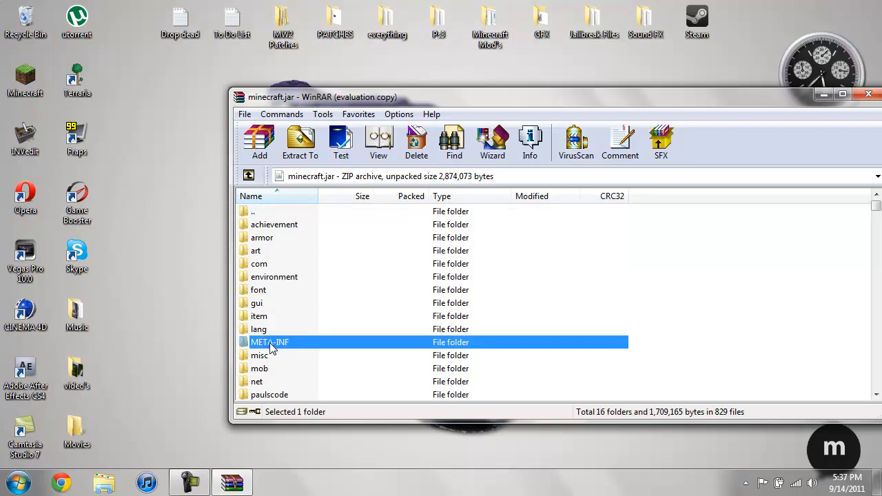
{"action": "right_click", "coordinate": [269, 342]}
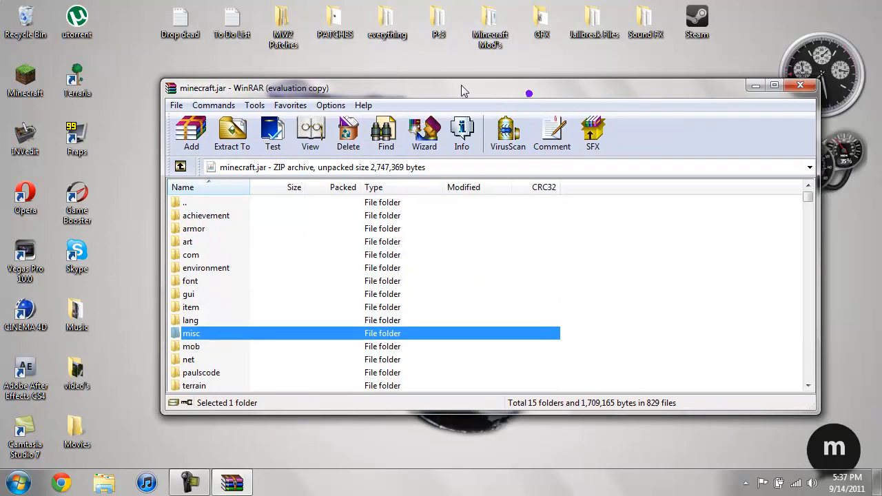
{"action": "left_click_drag", "start_coordinate": [461, 89], "coordinate": [396, 94]}
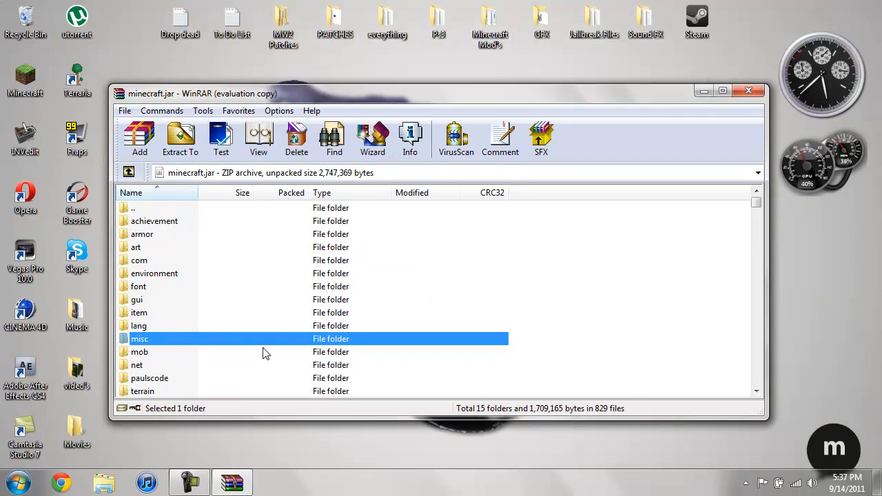
{"action": "mouse_move", "coordinate": [744, 117]}
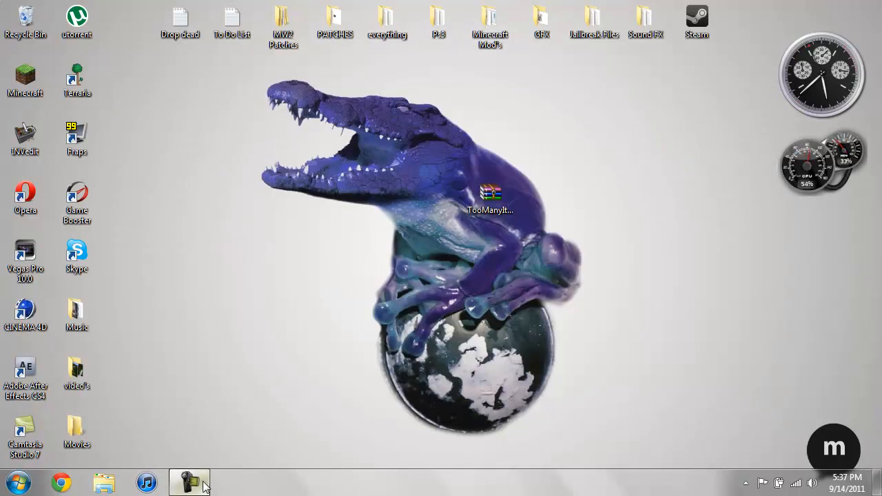
{"action": "left_click", "coordinate": [190, 480]}
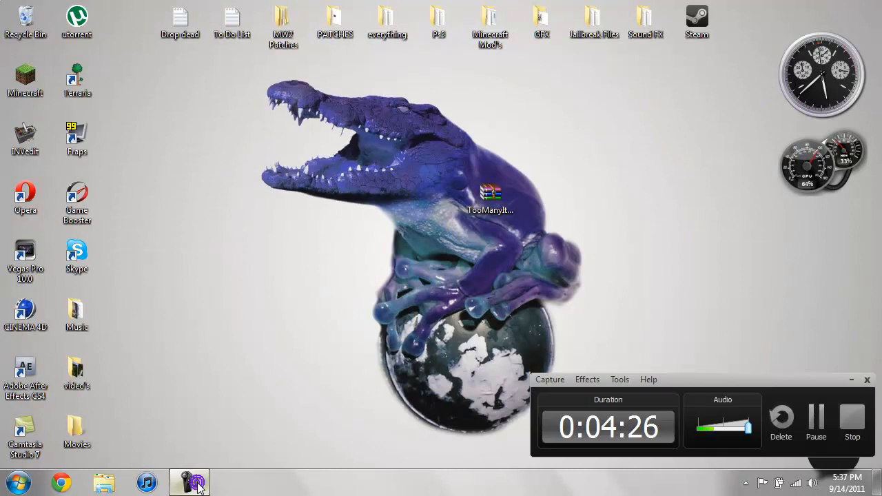